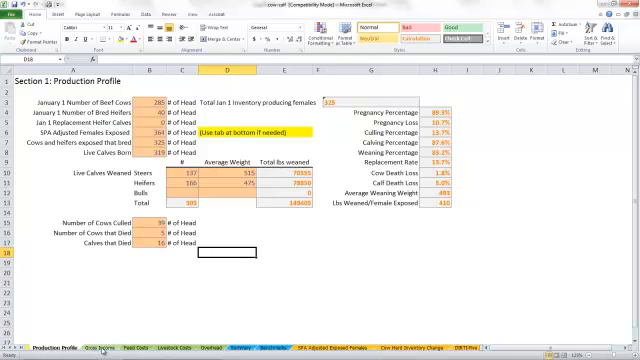
# Step: Switch to the Gross Income sheet and select the first cell of the sales table
pyautogui.click(94, 348)
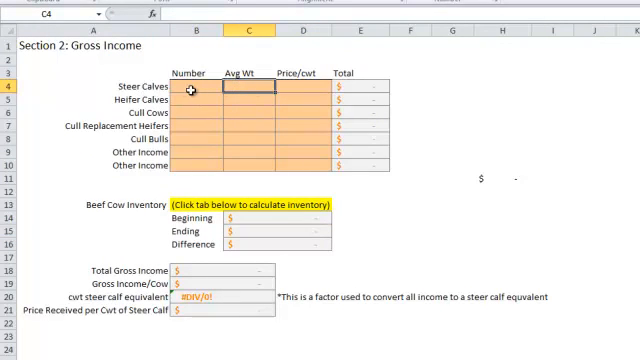
pyautogui.click(192, 88)
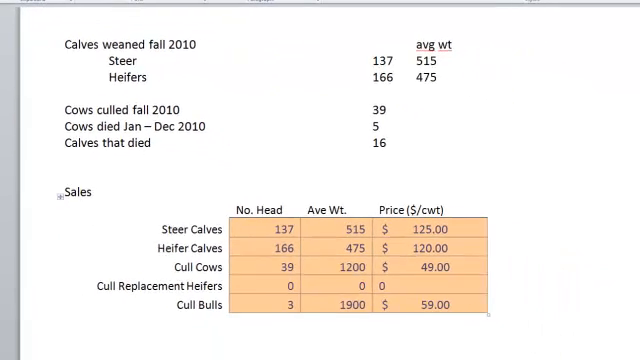
pyautogui.scroll(-3)
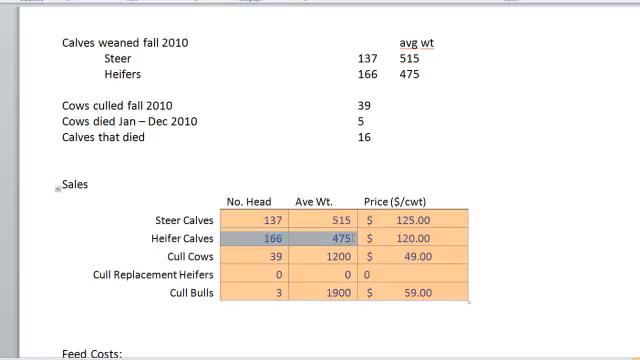
pyautogui.click(404, 238)
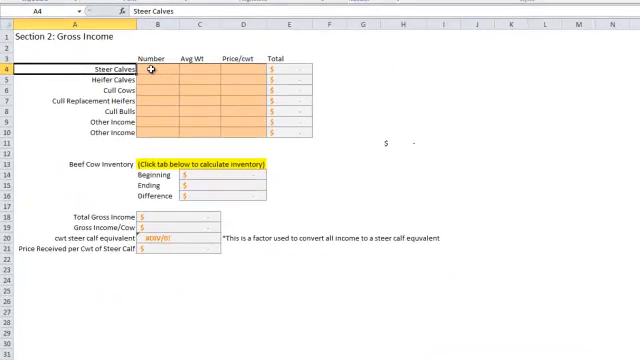
# Step: Enter steer calf sales: 13 head, 125 average weight, 120.00 price per cwt
pyautogui.click(190, 76)
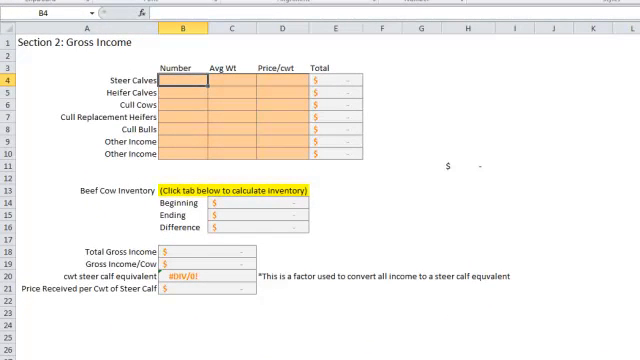
pyautogui.write('137')
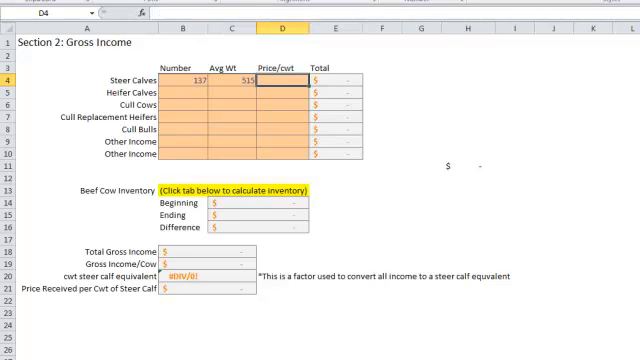
pyautogui.write('125.00')
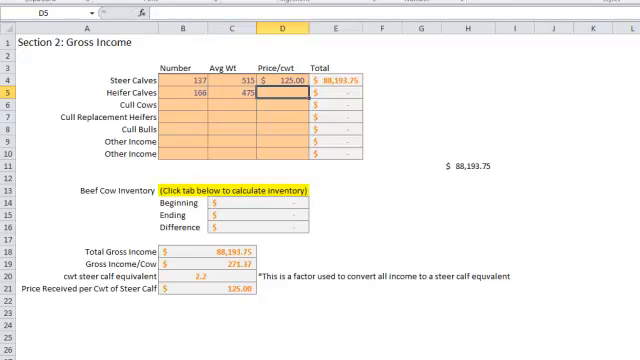
pyautogui.write('120.00')
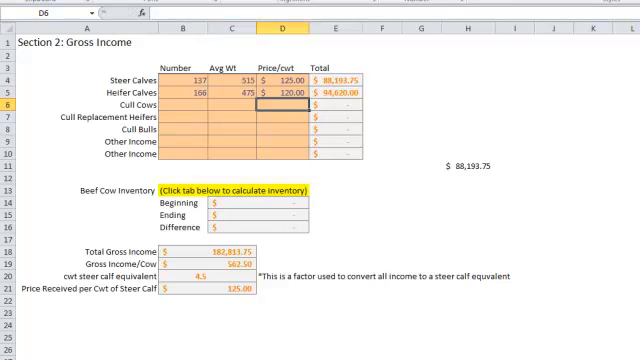
# Step: Enter cull cow sales of 39 head at 49.00 per cwt and check the row total formulas
pyautogui.click(180, 104)
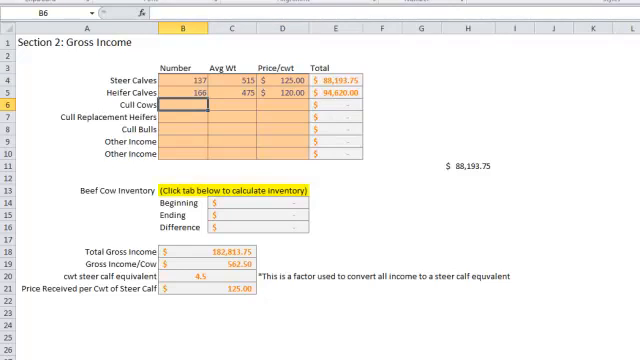
pyautogui.write('39')
pyautogui.click(232, 104)
pyautogui.write('1200')
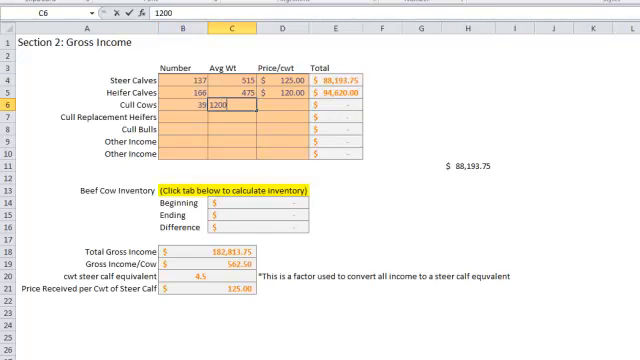
pyautogui.press('Tab')
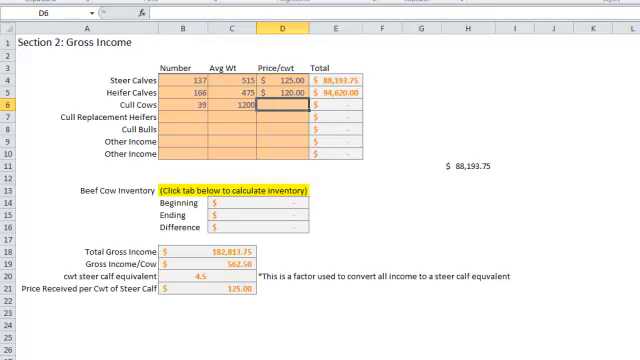
pyautogui.write('49.00')
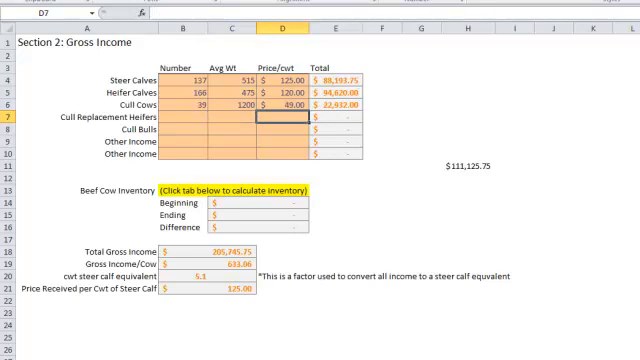
pyautogui.click(340, 100)
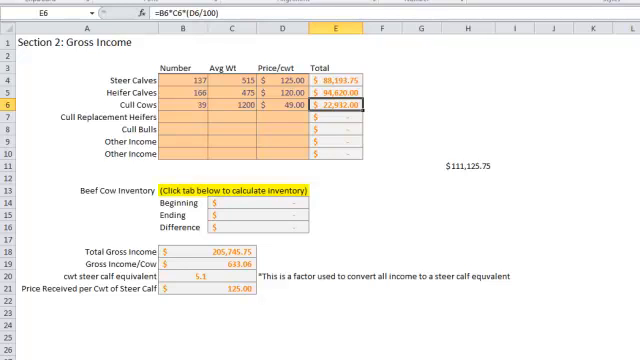
pyautogui.click(236, 104)
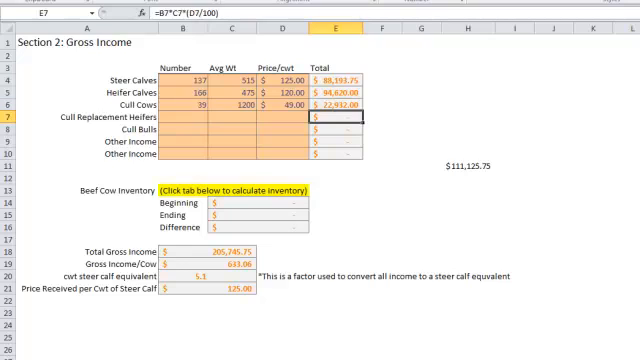
# Step: Enter the cull bull figures and move on to the other income row
pyautogui.click(180, 116)
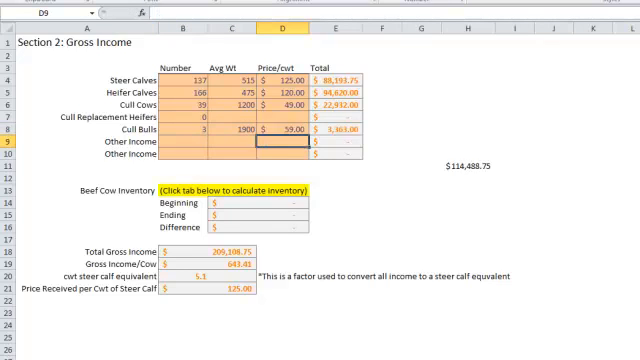
pyautogui.click(284, 160)
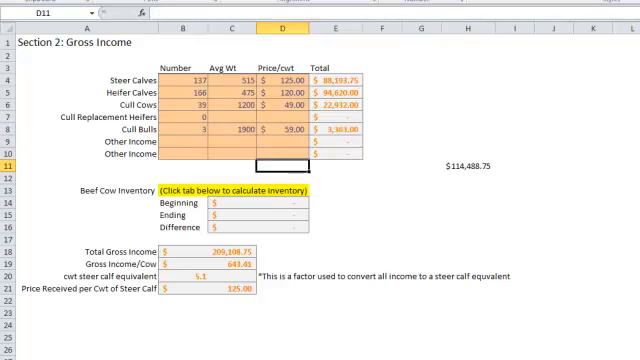
pyautogui.click(278, 136)
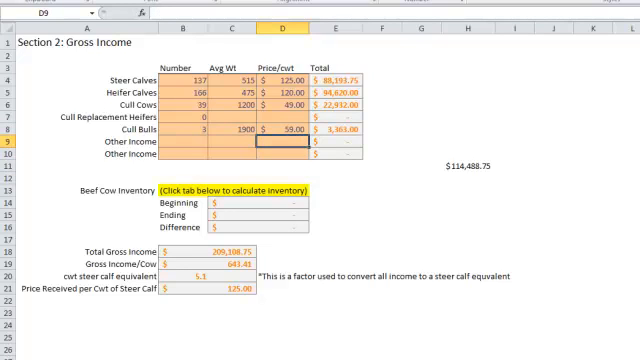
pyautogui.click(184, 144)
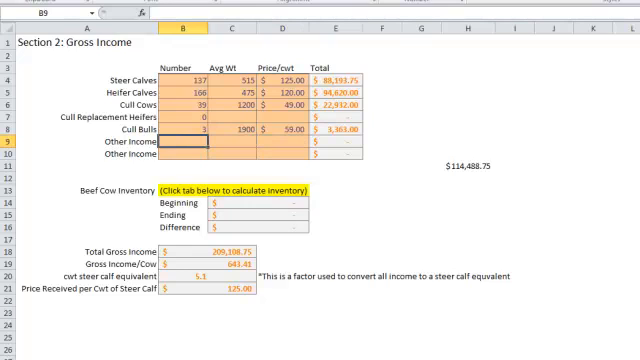
pyautogui.click(100, 188)
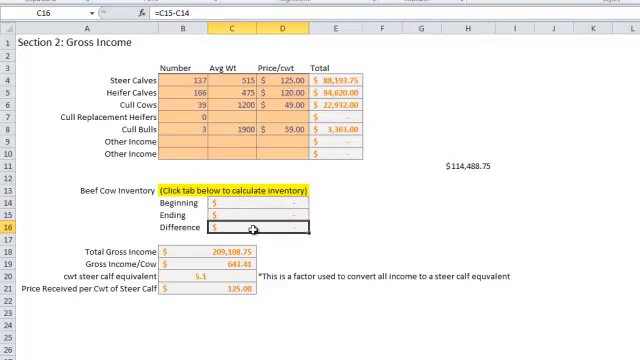
pyautogui.click(230, 188)
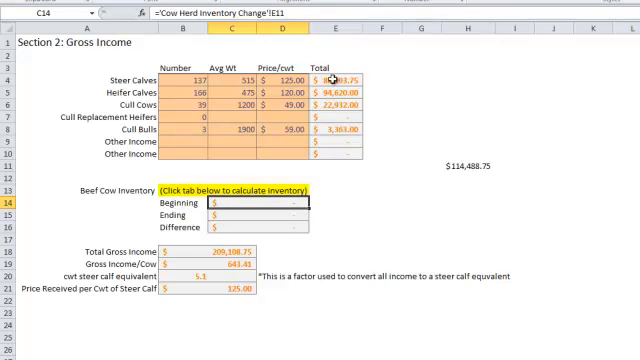
pyautogui.moveTo(344, 72); pyautogui.dragTo(344, 160)
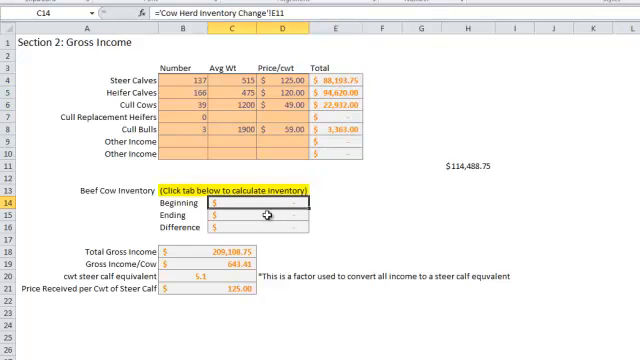
pyautogui.click(350, 78)
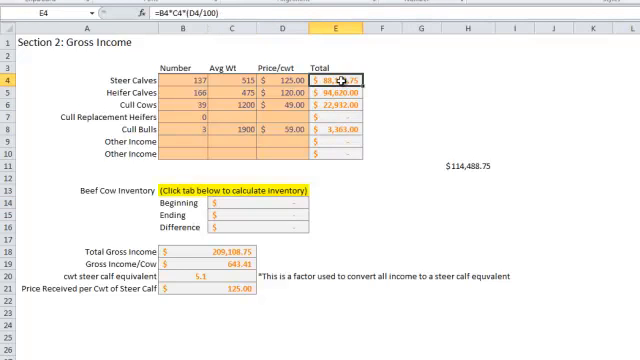
pyautogui.moveTo(340, 76); pyautogui.dragTo(340, 160)
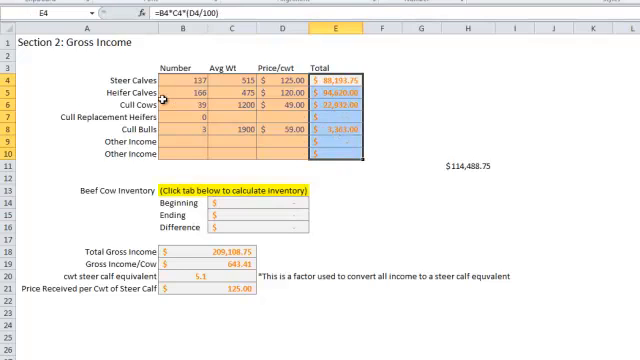
pyautogui.click(184, 92)
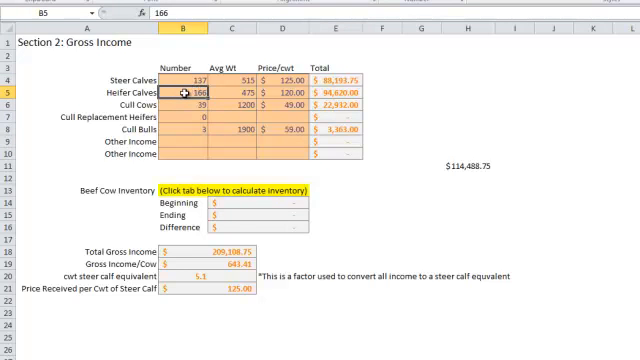
pyautogui.click(216, 92)
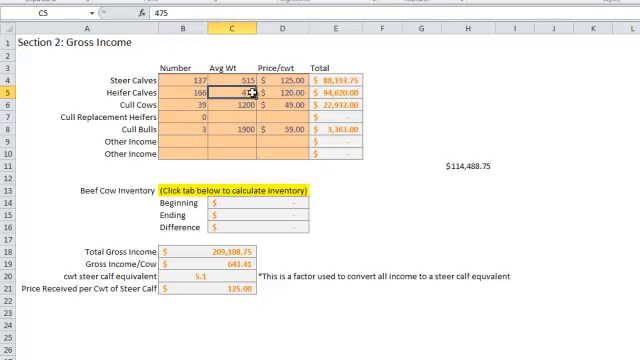
pyautogui.click(264, 204)
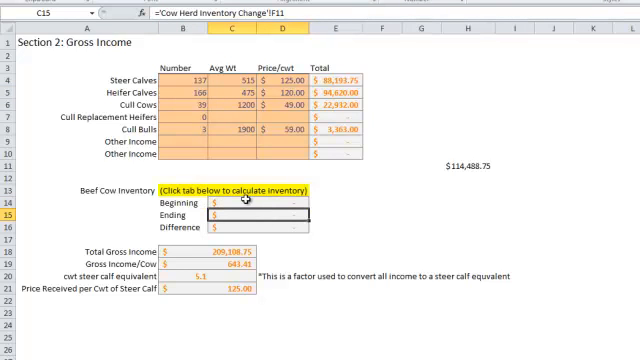
pyautogui.moveTo(208, 108)
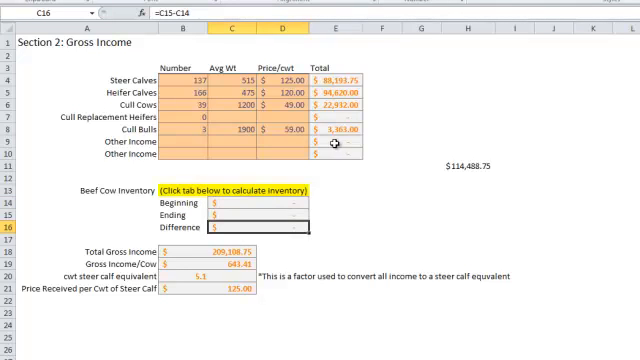
pyautogui.moveTo(332, 146)
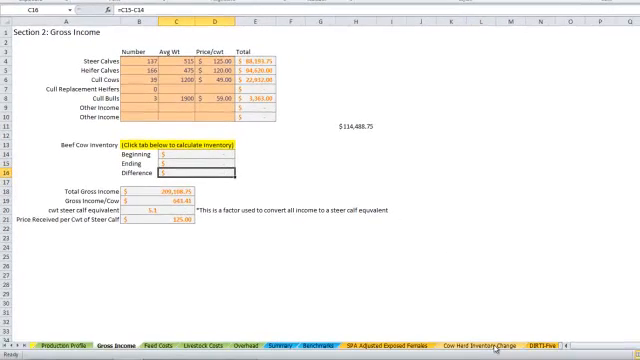
# Step: Switch to the Cow Herd Inventory Change sheet and select the Mature Cows input cells
pyautogui.click(494, 346)
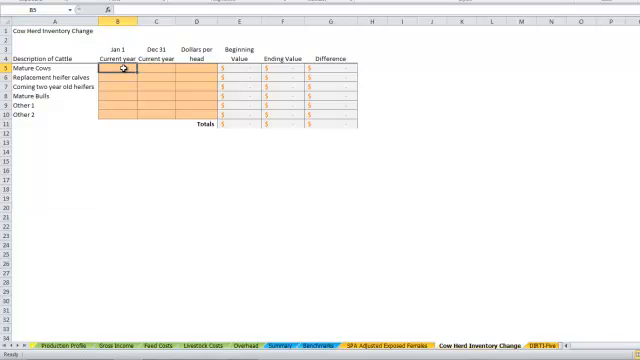
pyautogui.click(156, 70)
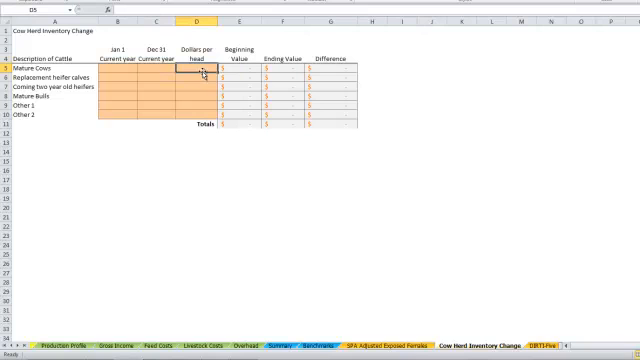
pyautogui.click(120, 70)
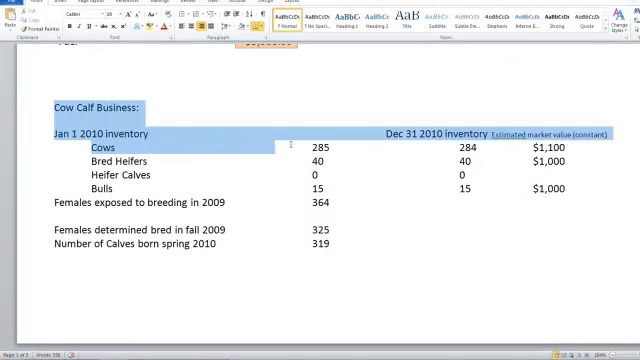
pyautogui.moveTo(284, 144); pyautogui.dragTo(508, 204)
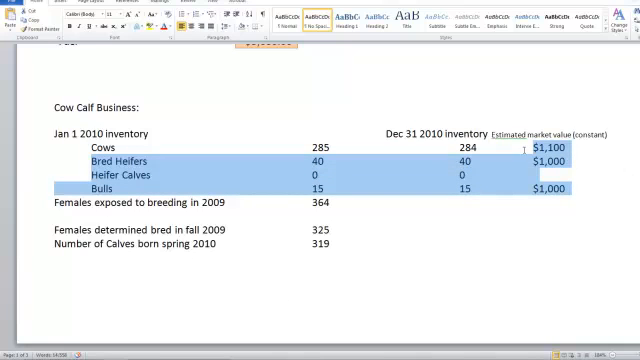
pyautogui.moveTo(416, 176)
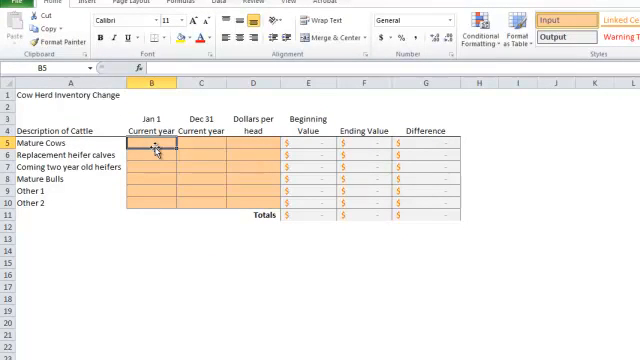
# Step: Enter the Mature Cows counts and value, then review the beginning, ending and difference formulas
pyautogui.write('284')
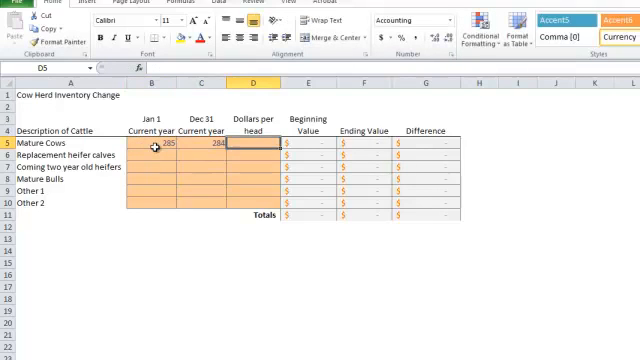
pyautogui.write('1,100.00')
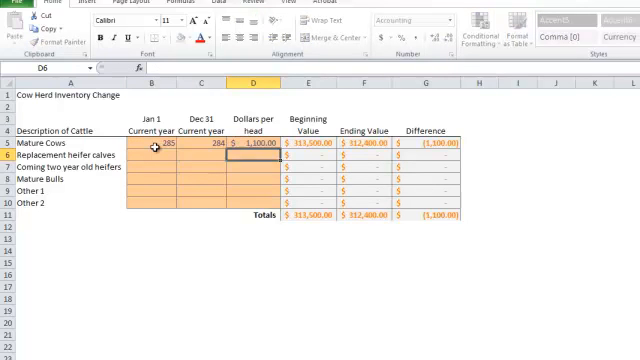
pyautogui.click(316, 144)
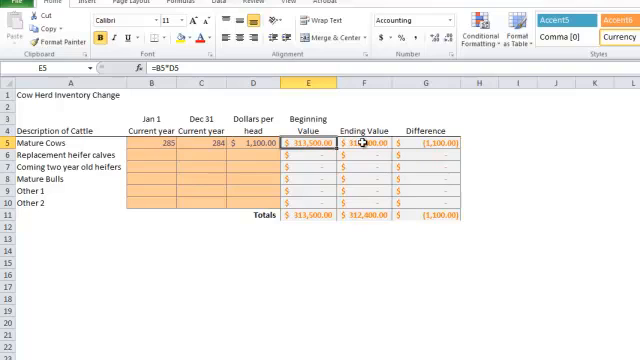
pyautogui.click(430, 136)
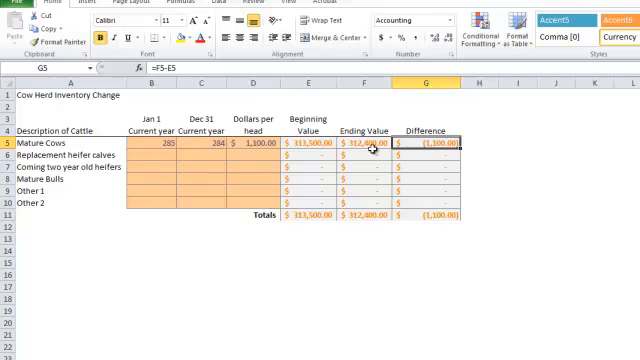
pyautogui.click(148, 156)
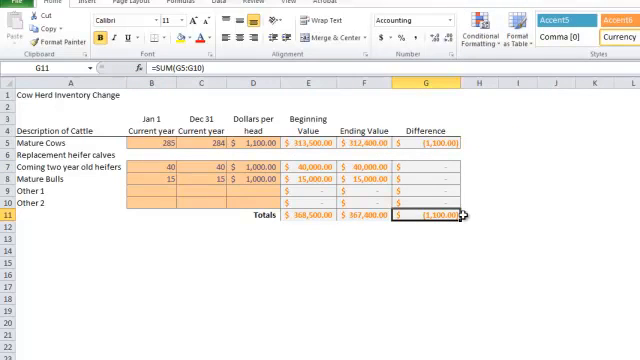
pyautogui.moveTo(464, 212)
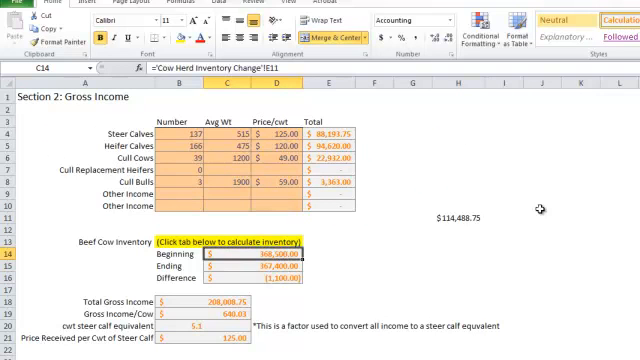
# Step: Verify the Gross Income beef cow inventory links: Beginning $368,500, Ending $367,400, Difference ($1,100)
pyautogui.click(276, 268)
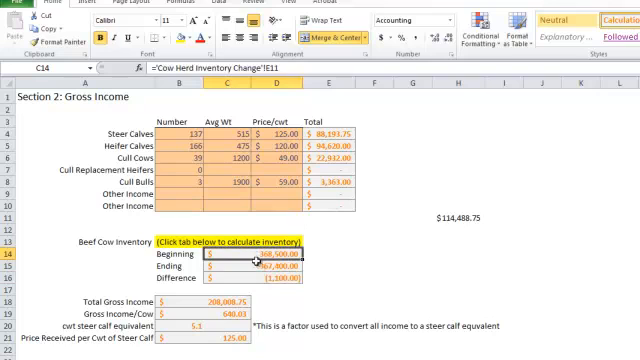
pyautogui.click(250, 274)
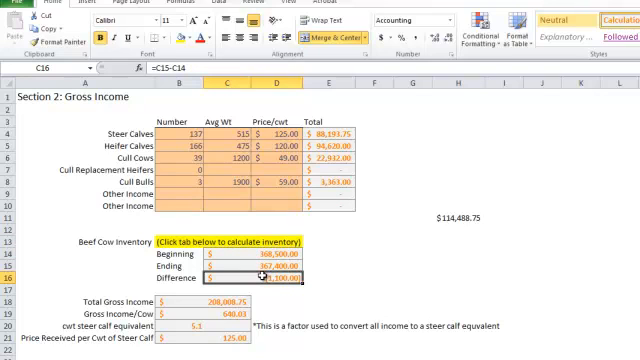
pyautogui.moveTo(310, 218)
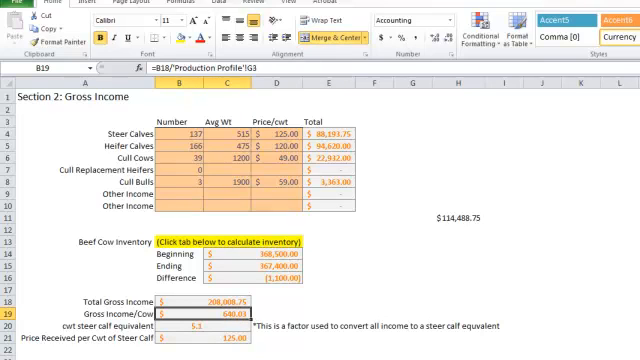
pyautogui.click(280, 128)
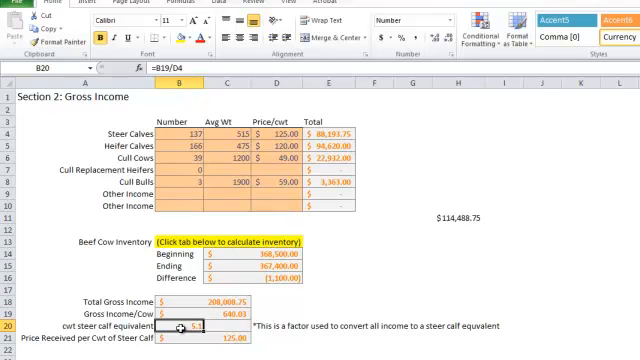
pyautogui.click(176, 338)
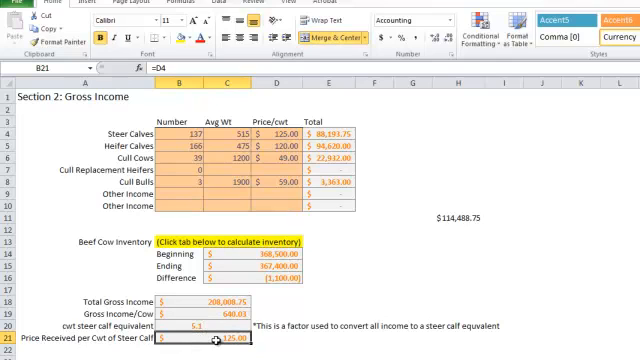
pyautogui.click(280, 132)
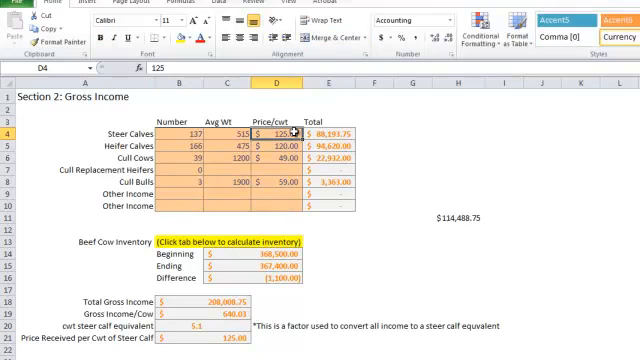
pyautogui.click(180, 328)
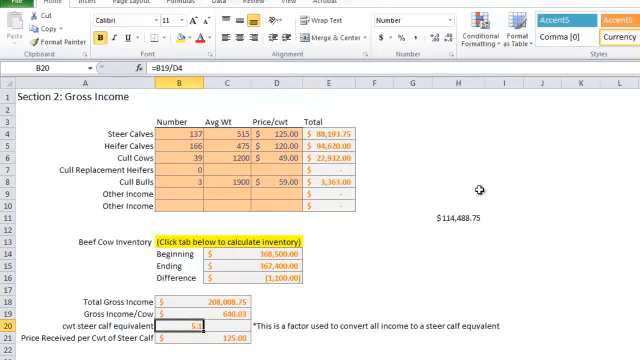